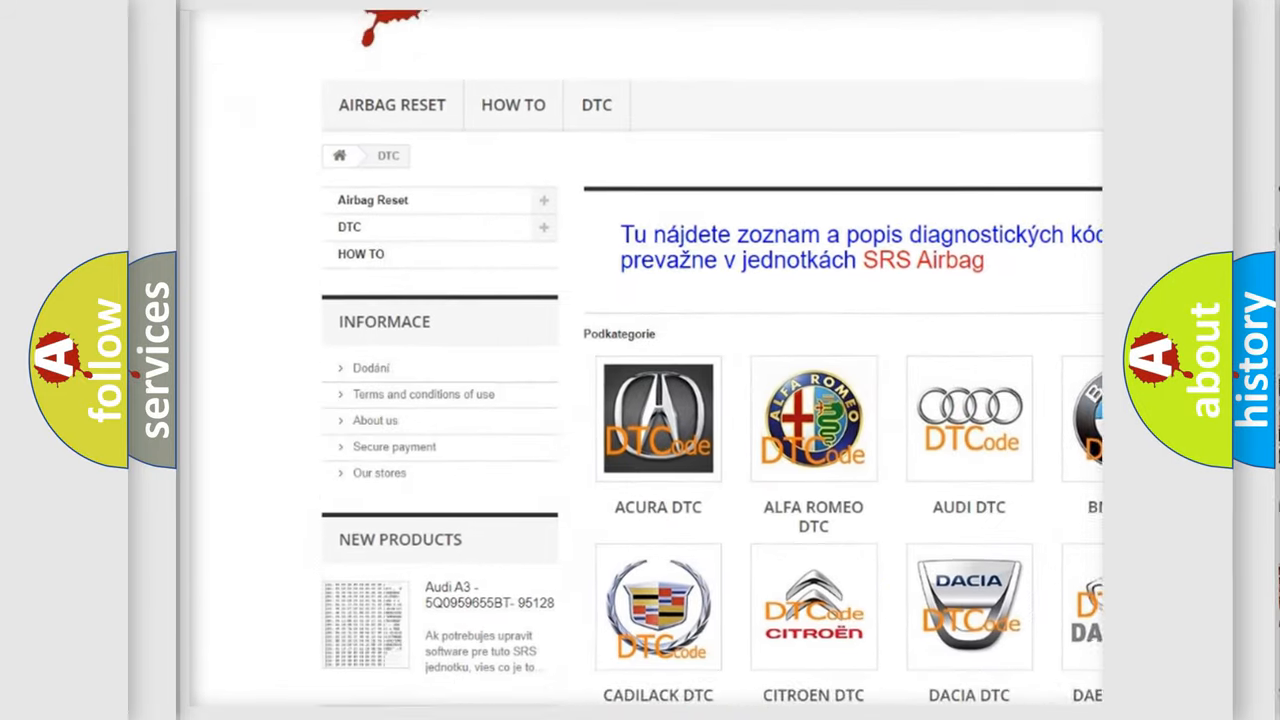
scroll(down, 3)
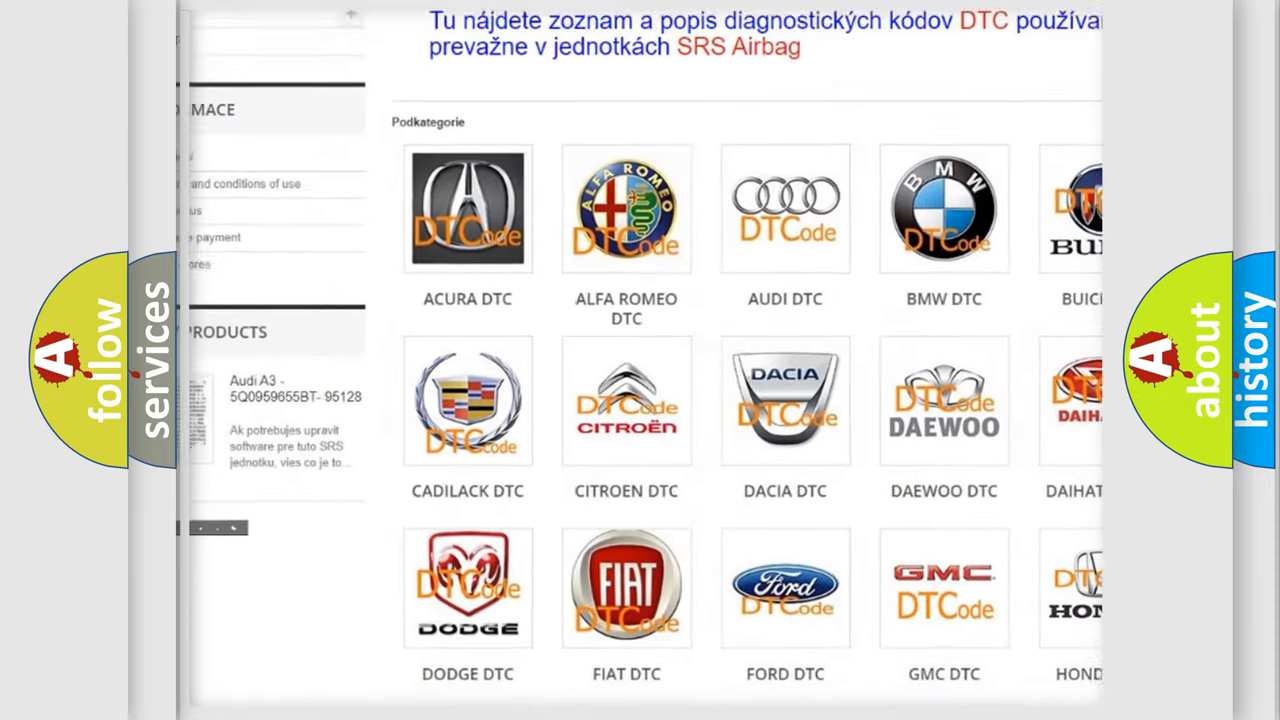
scroll(down, 3)
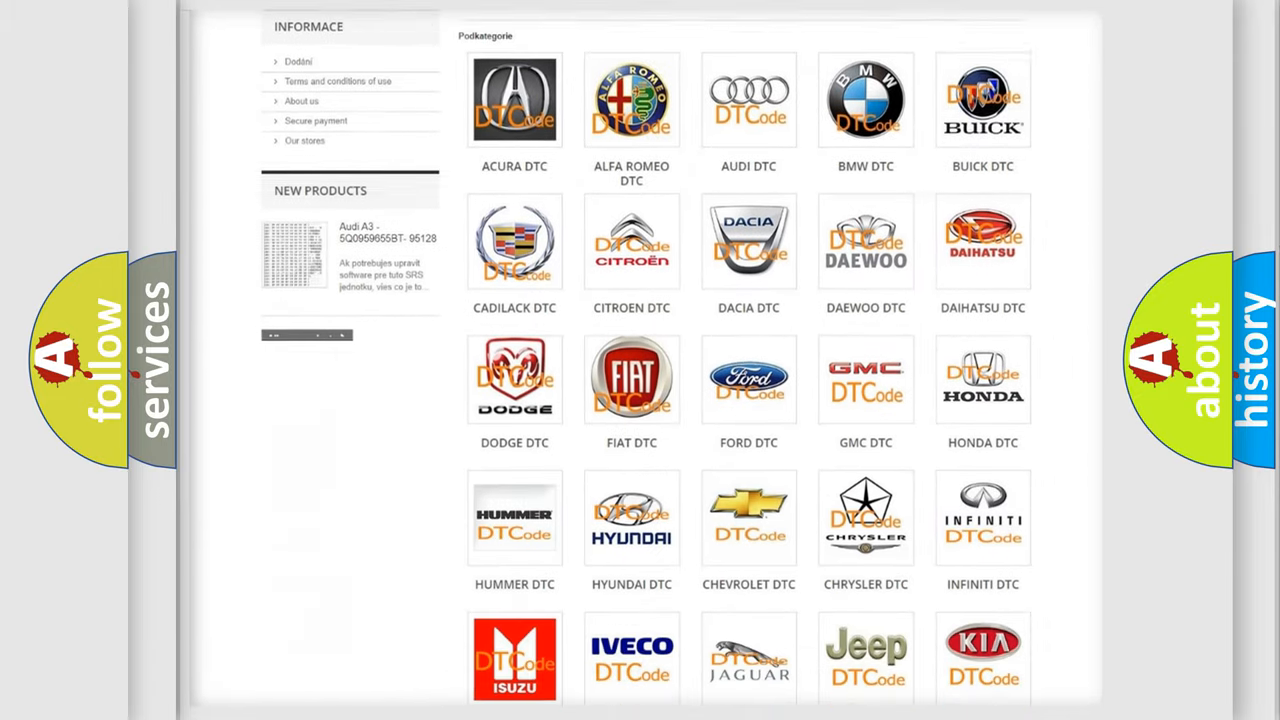
scroll(down, 3)
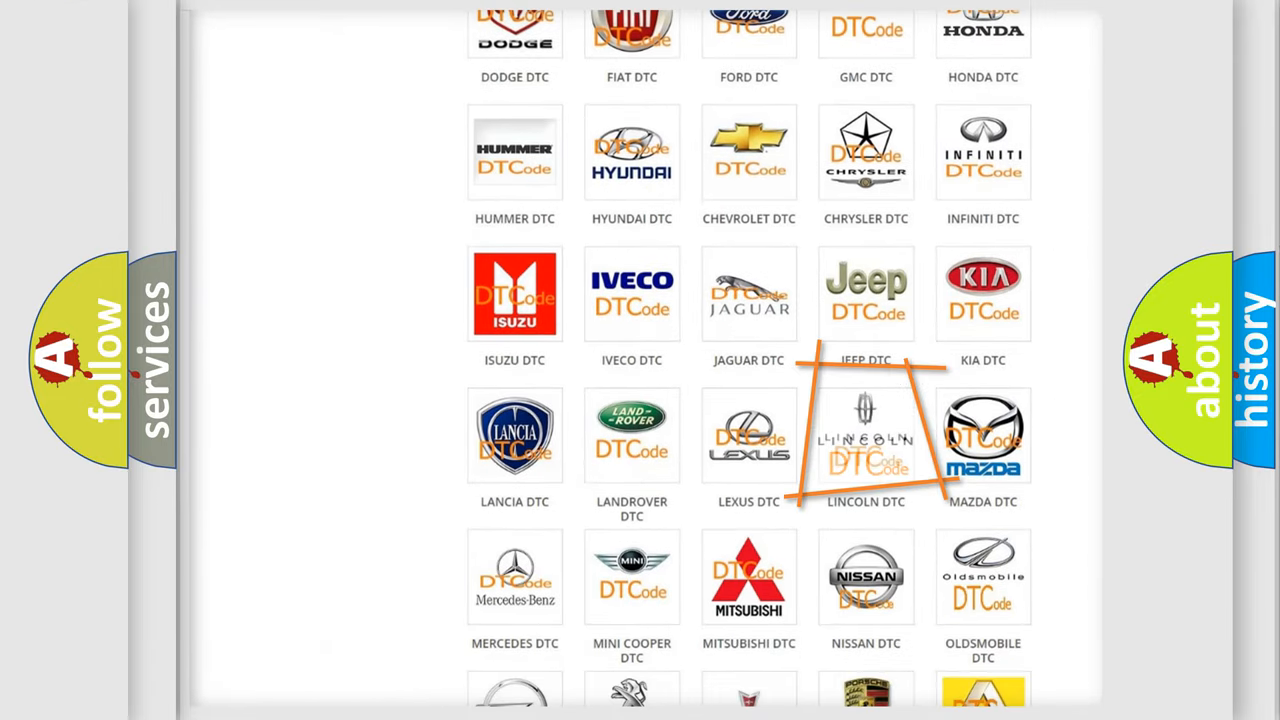